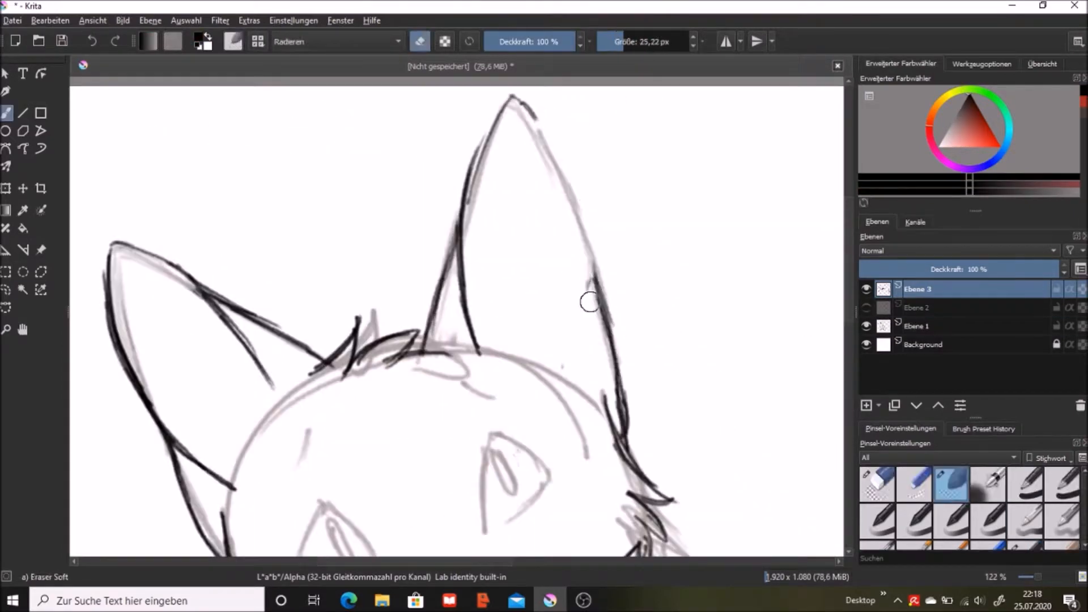
# Block in the cat's flat yellow body colour on a new layer beneath the line art
pyautogui.click(1026, 531)
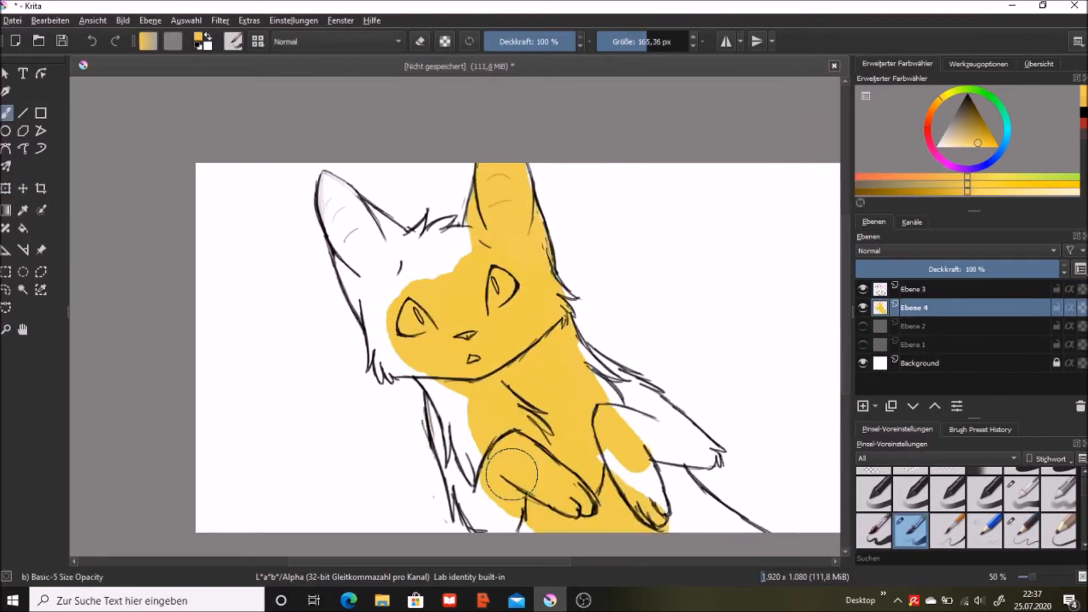
# Shade the cat's face with yellow fur tones, green eyes and a dark nose
pyautogui.click(582, 600)
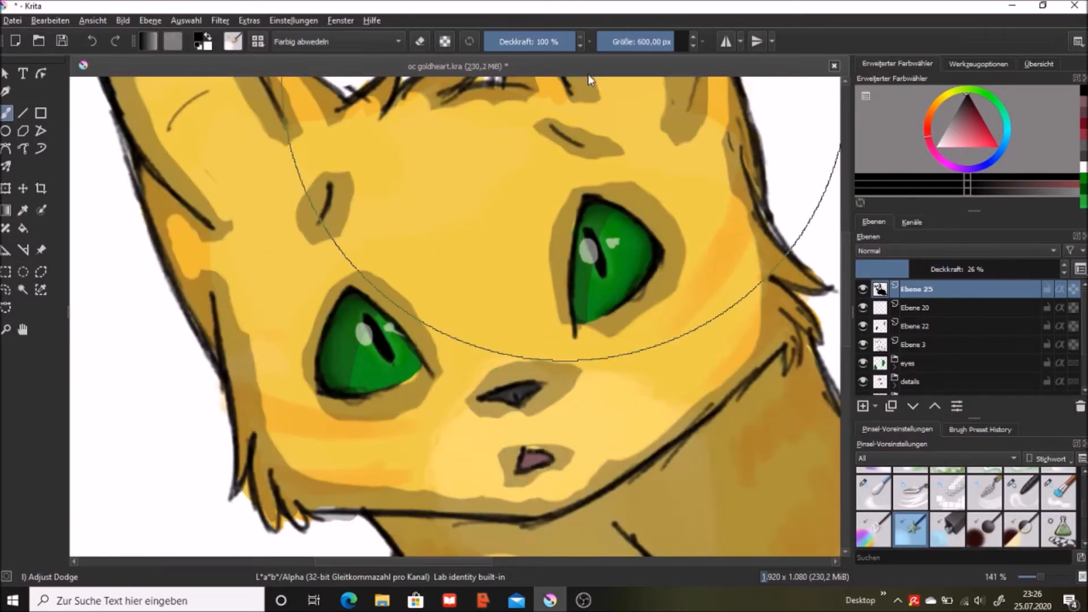
# Paint the green background and bloody paws, then apply the '-traitor!!' caption in Papyrus
pyautogui.click(1022, 490)
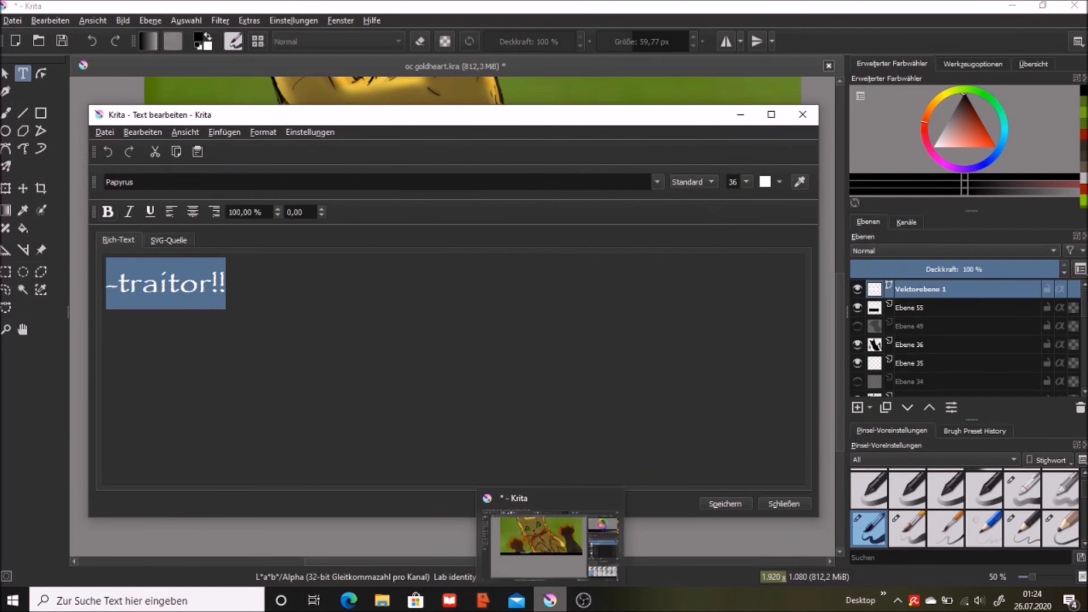
pyautogui.click(783, 504)
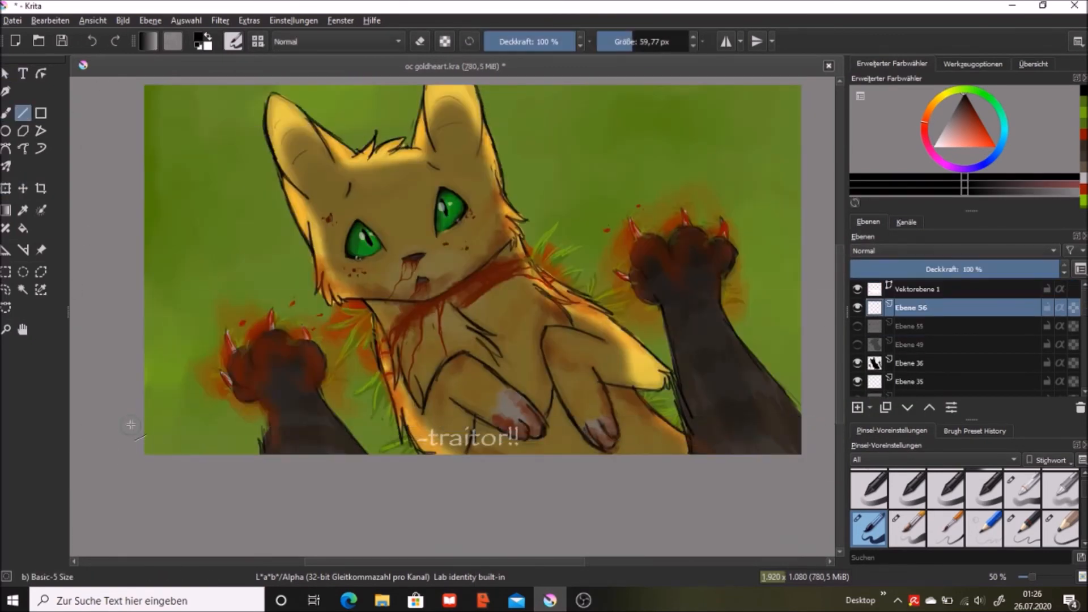